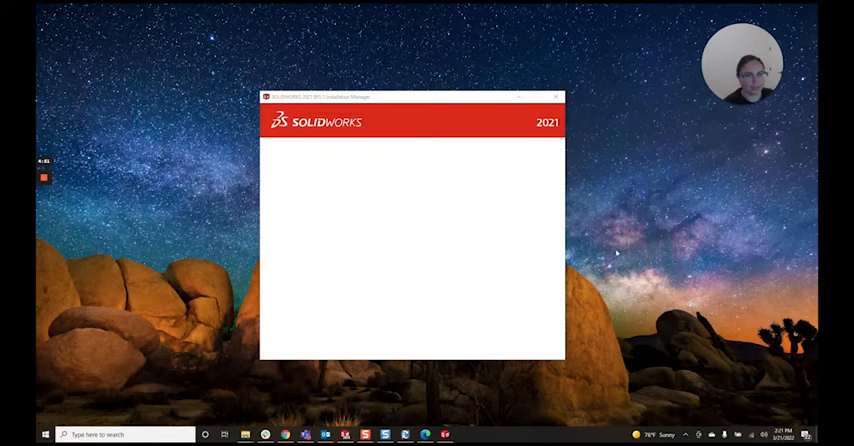
{"action": "mouse_move", "coordinate": [391, 230]}
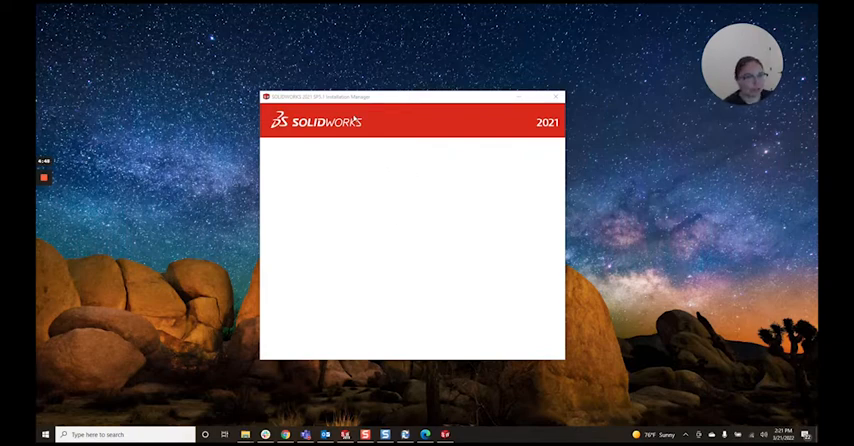
{"action": "mouse_move", "coordinate": [351, 181]}
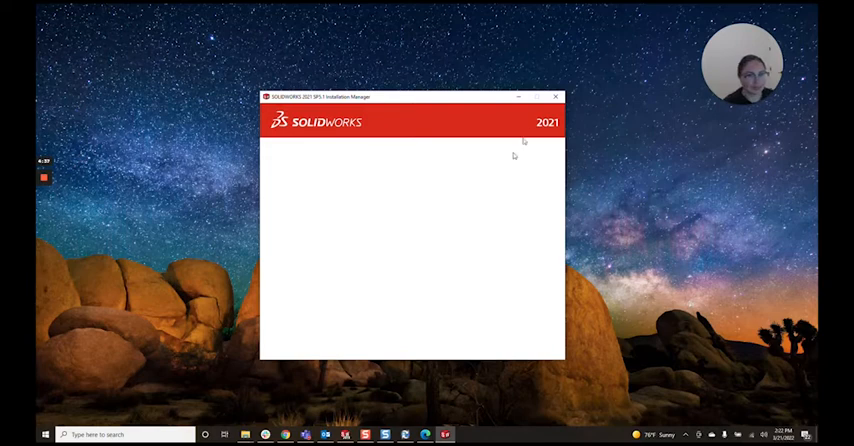
Exit the blank Installation Manager and open the downloaded SOLIDWORKS 2021 SP5.1 folder in File Explorer.
{"action": "left_click", "coordinate": [556, 96]}
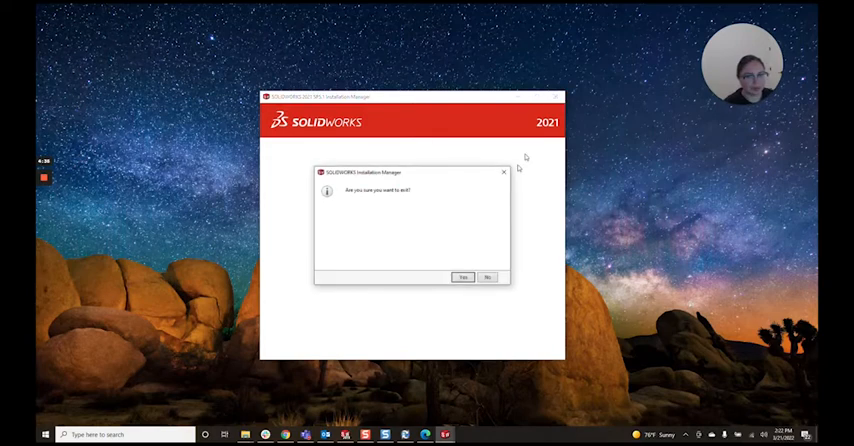
{"action": "left_click", "coordinate": [461, 277]}
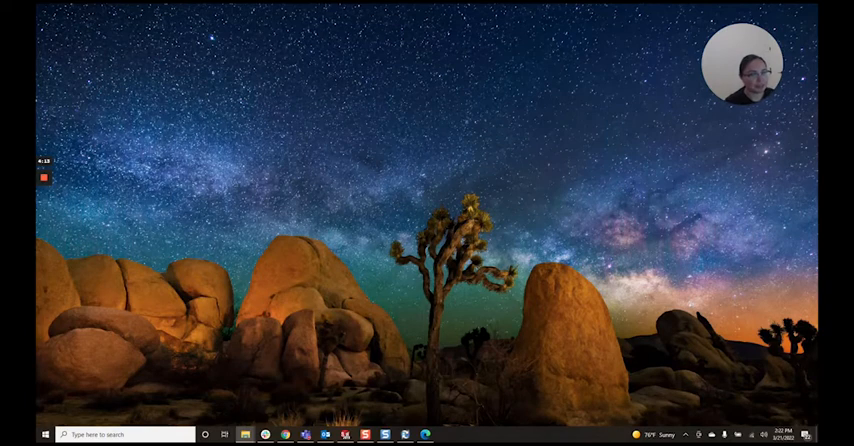
{"action": "left_click", "coordinate": [245, 434]}
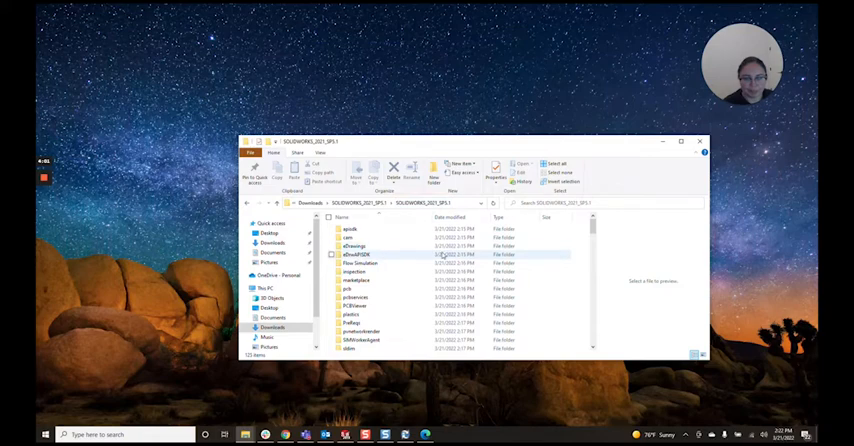
Navigate from SOLIDWORKS_2021_SP5.1 into sldim > lang > english > html.
{"action": "scroll", "scroll_direction": "down", "scroll_amount": 3}
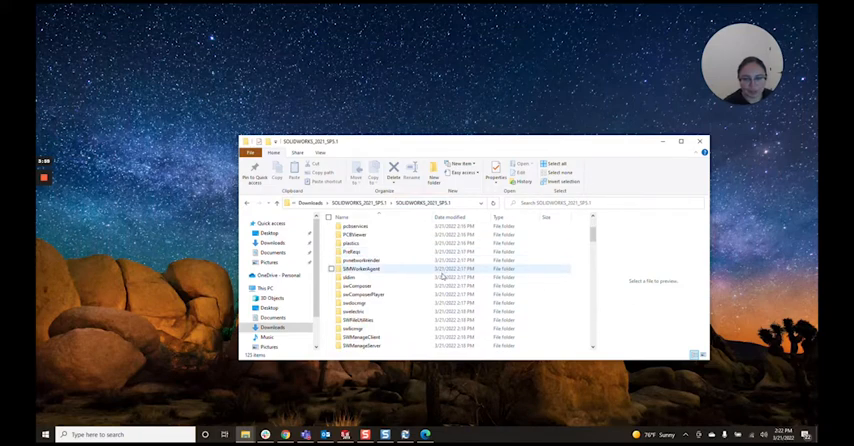
{"action": "double_click", "coordinate": [360, 268]}
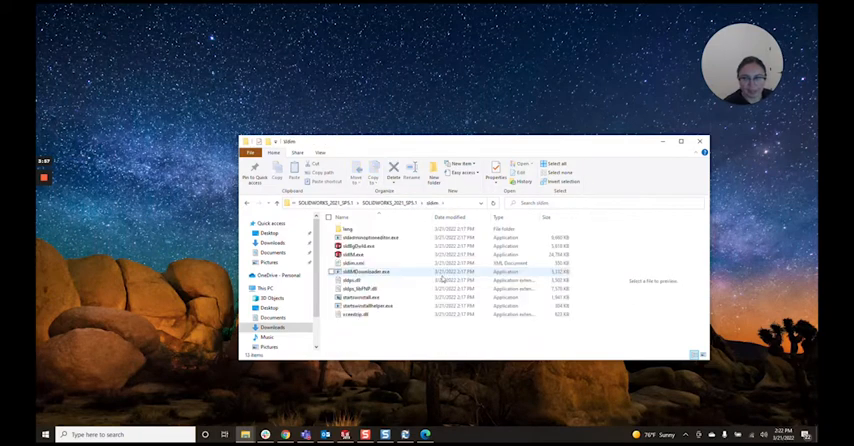
{"action": "double_click", "coordinate": [347, 229]}
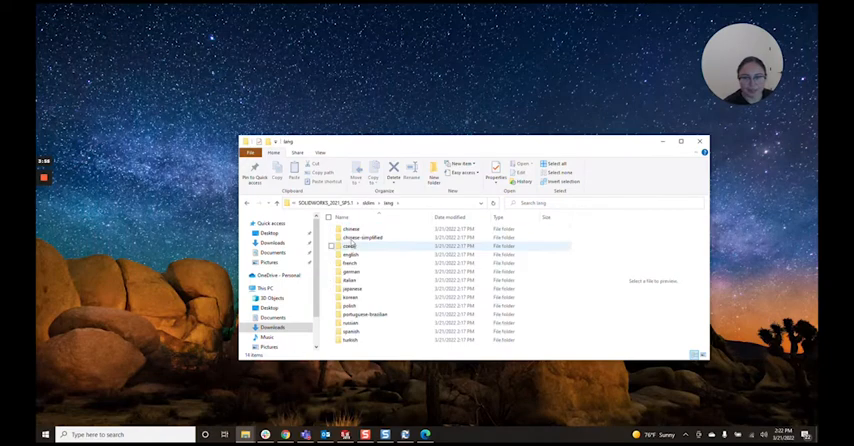
{"action": "double_click", "coordinate": [351, 254]}
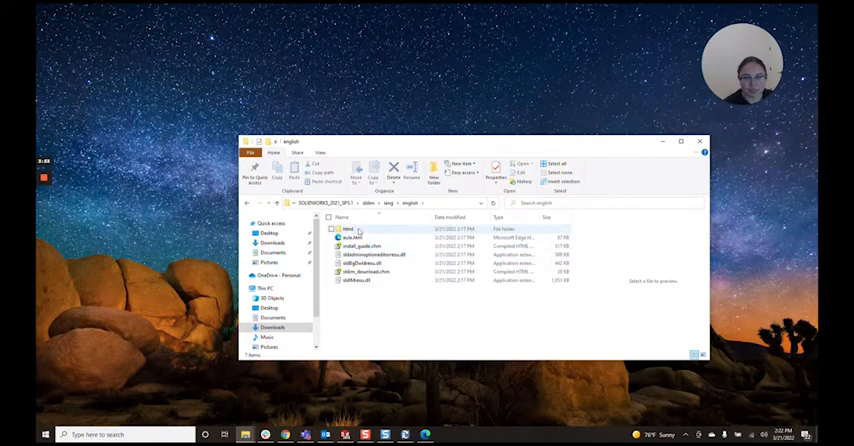
{"action": "double_click", "coordinate": [348, 228]}
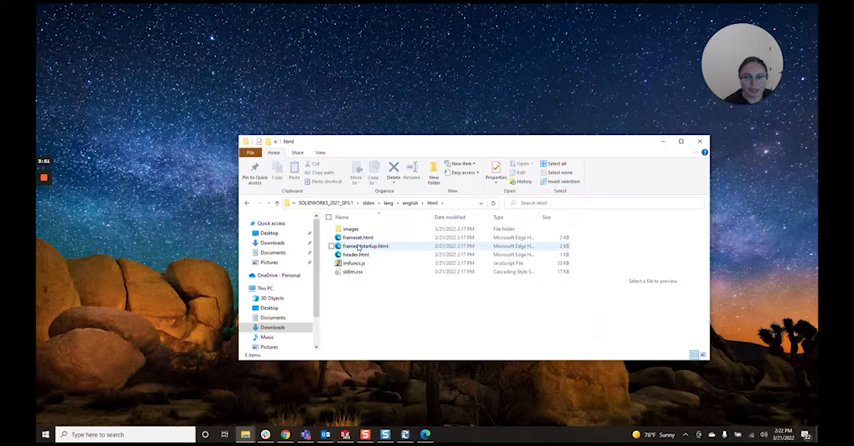
Unblock frameset.html, framesetstartup.html and header.html in each file's Properties.
{"action": "right_click", "coordinate": [360, 237]}
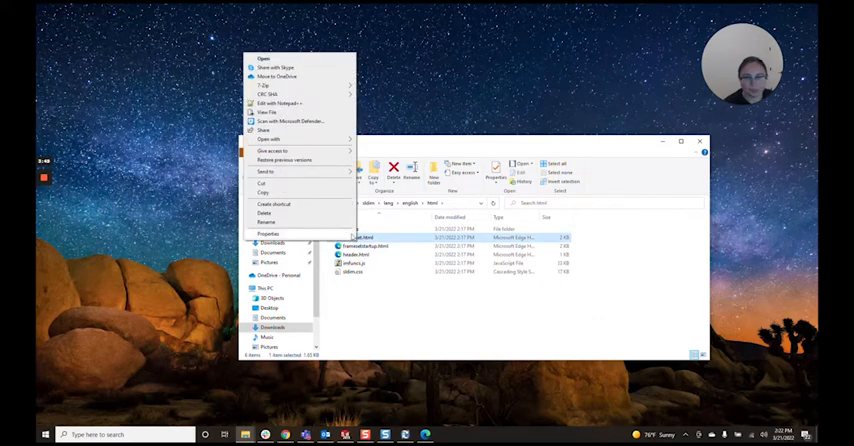
{"action": "left_click", "coordinate": [269, 234]}
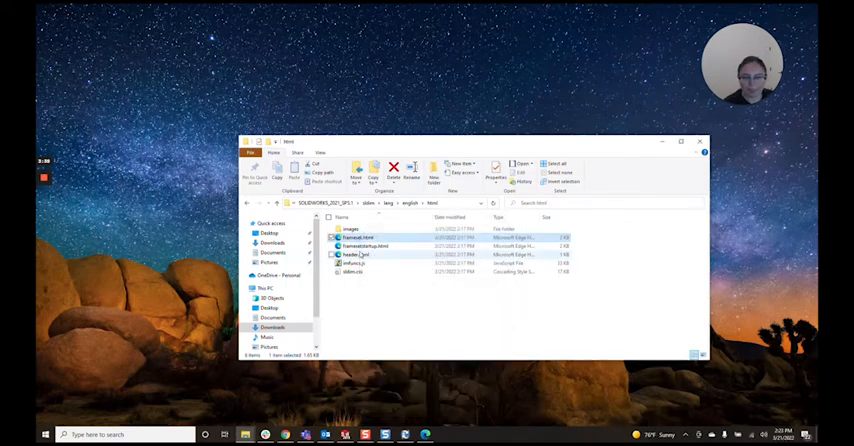
{"action": "right_click", "coordinate": [360, 238]}
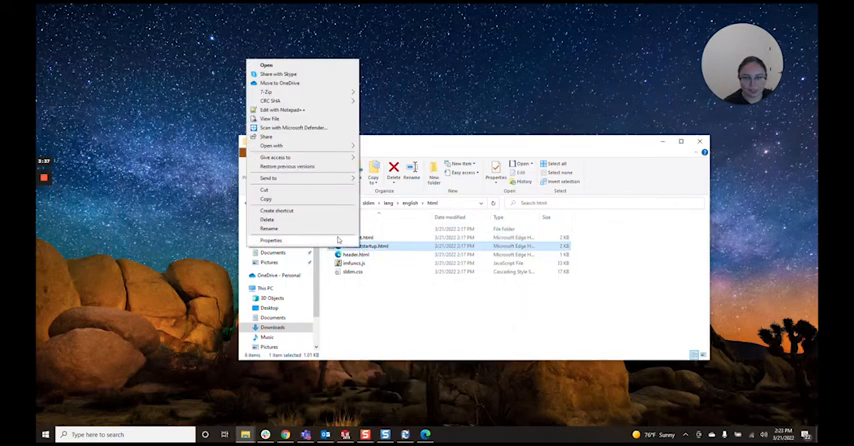
{"action": "left_click", "coordinate": [271, 240]}
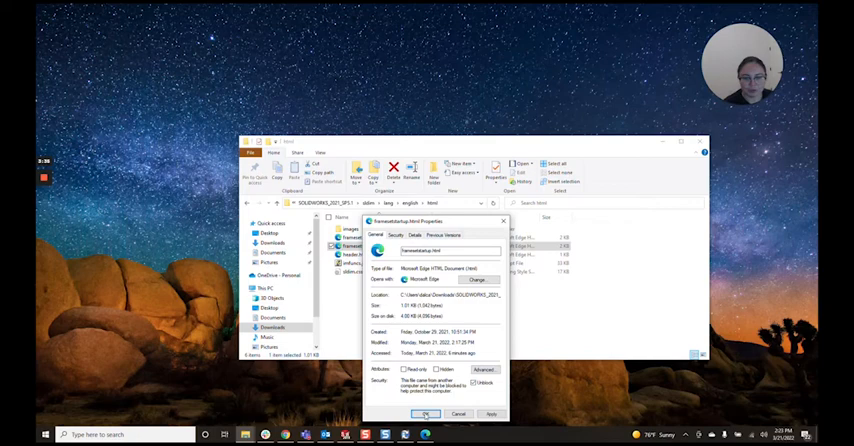
{"action": "left_click", "coordinate": [426, 414]}
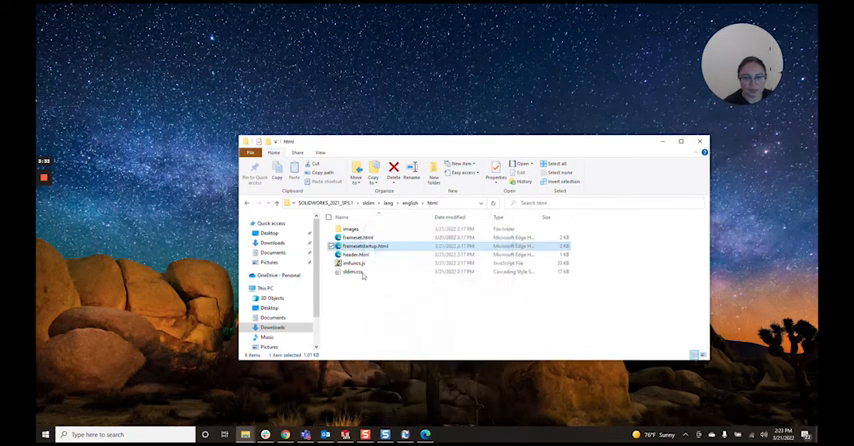
{"action": "right_click", "coordinate": [357, 254]}
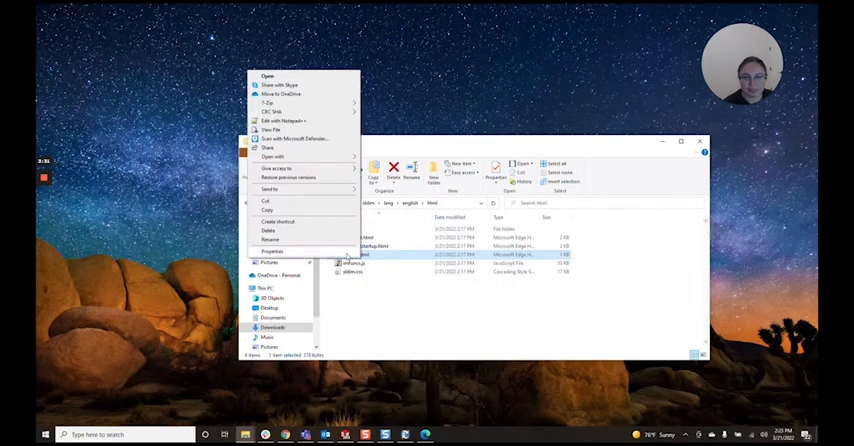
{"action": "left_click", "coordinate": [272, 252]}
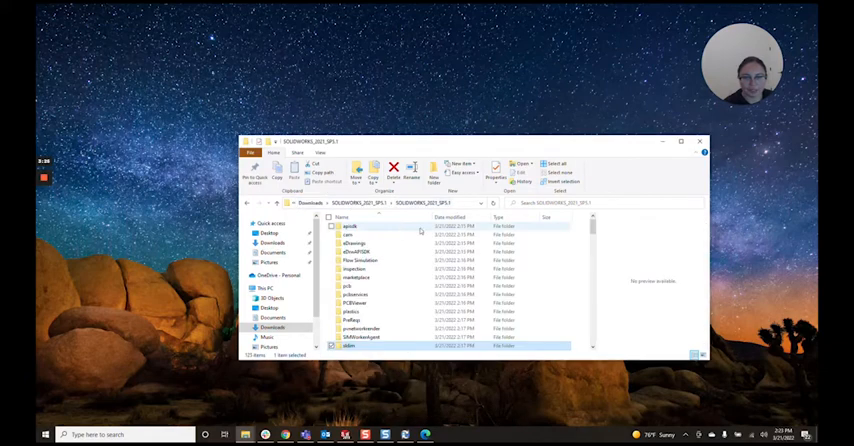
Relaunch setup.exe and accept the pending Windows reboot warning.
{"action": "scroll", "scroll_direction": "down", "scroll_amount": 3}
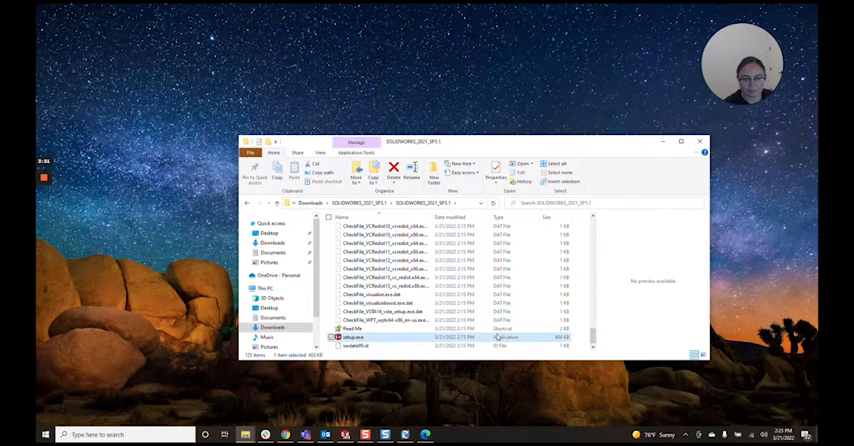
{"action": "double_click", "coordinate": [355, 337]}
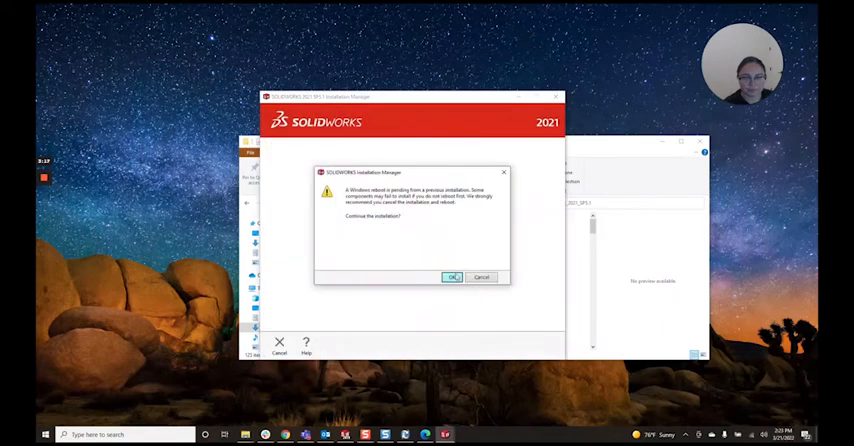
{"action": "left_click", "coordinate": [452, 277]}
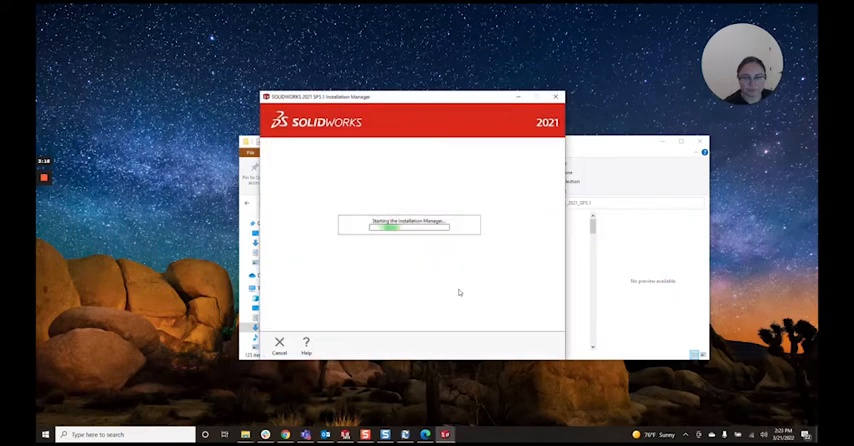